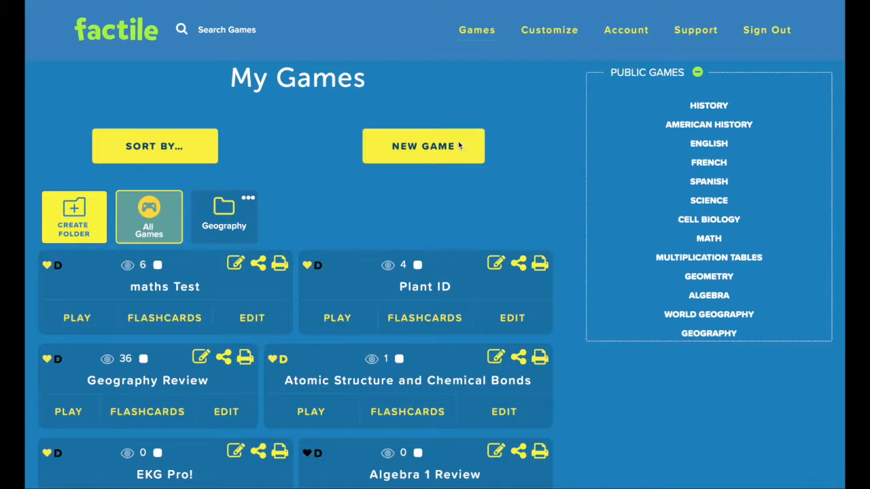
pyautogui.moveTo(468, 147)
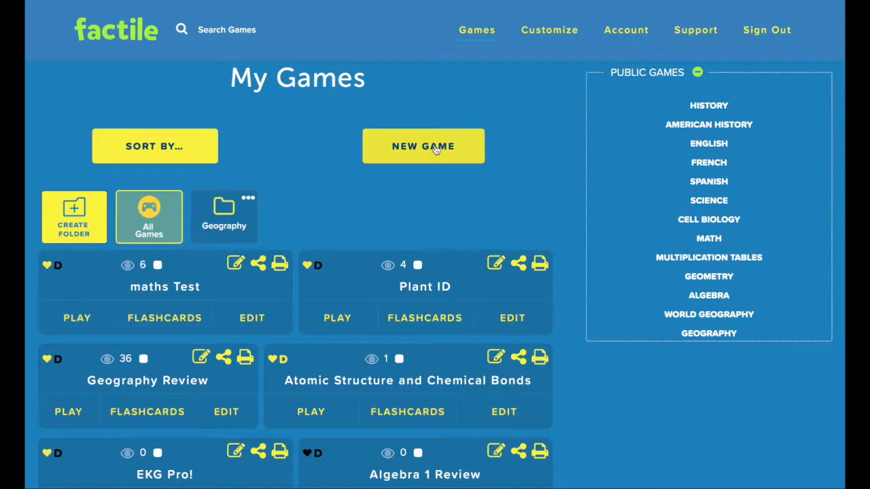
# Start a new game at the custom address grammarreviewweek2class and save to reach the blank board
pyautogui.click(424, 147)
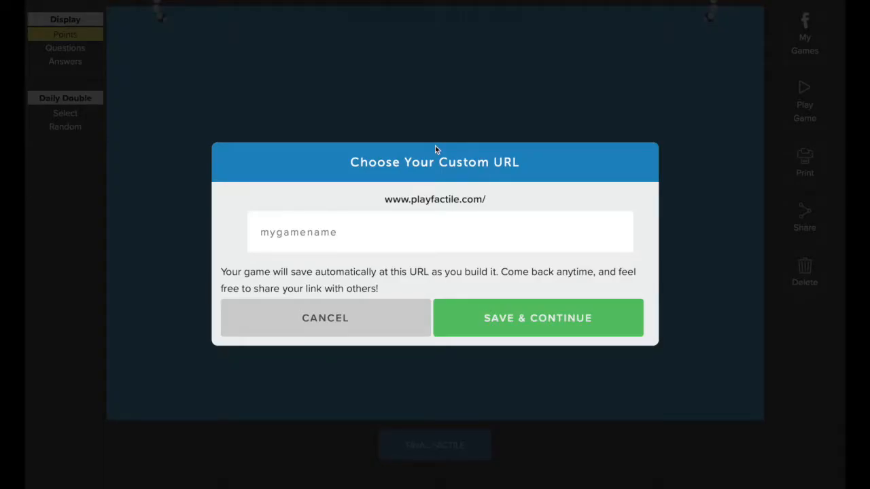
pyautogui.moveTo(428, 177)
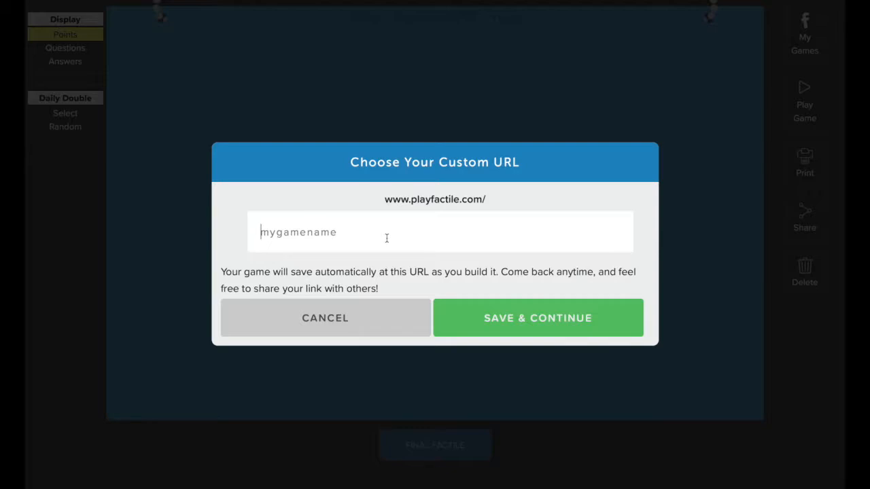
pyautogui.write('grammarrevie')
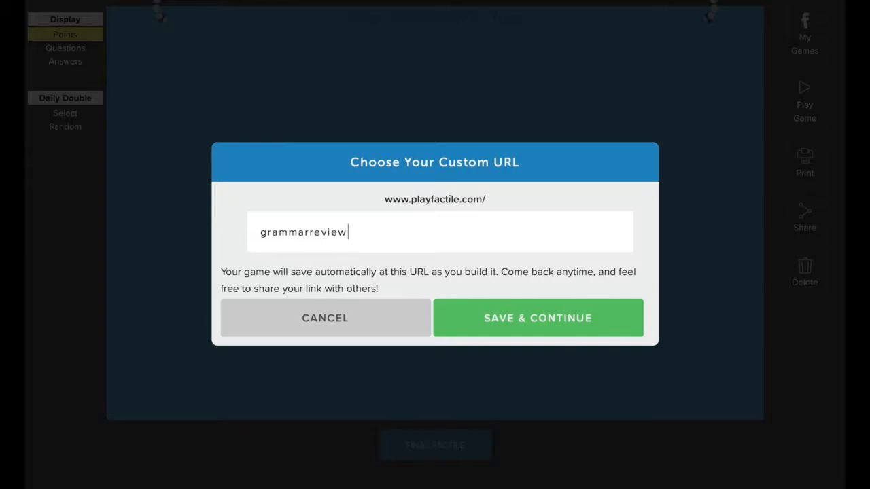
pyautogui.write('w')
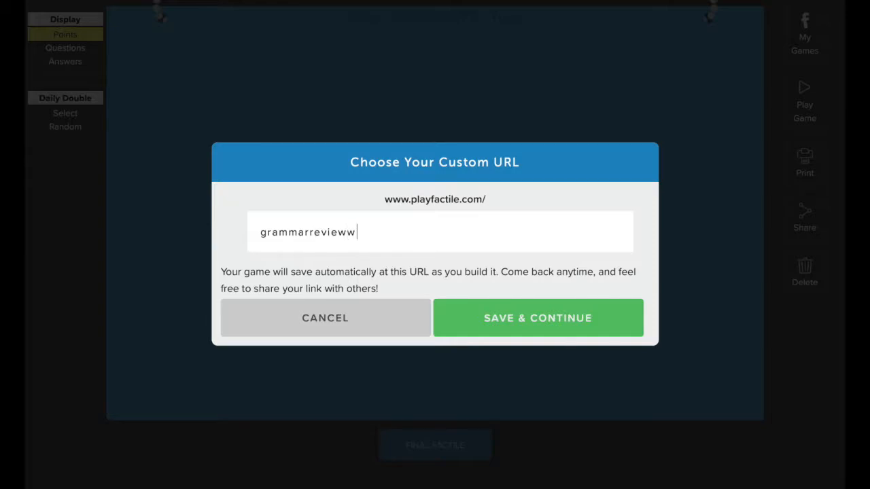
pyautogui.write('eek2c')
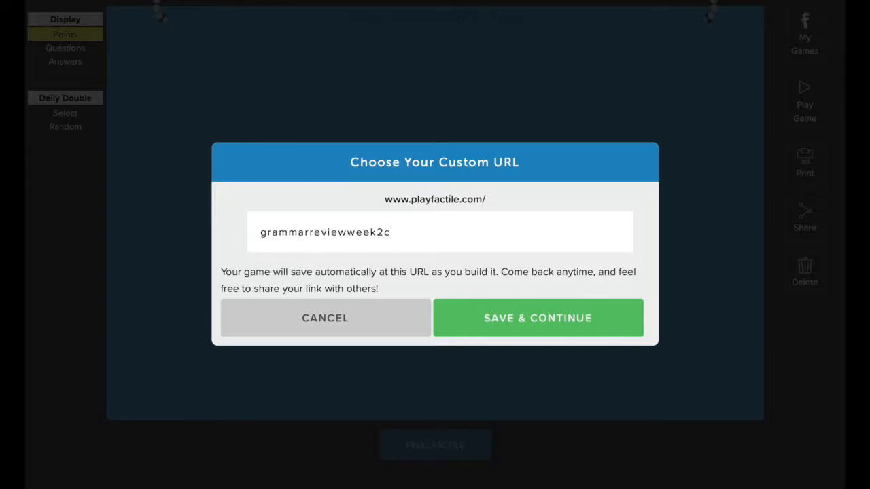
pyautogui.write('lass')
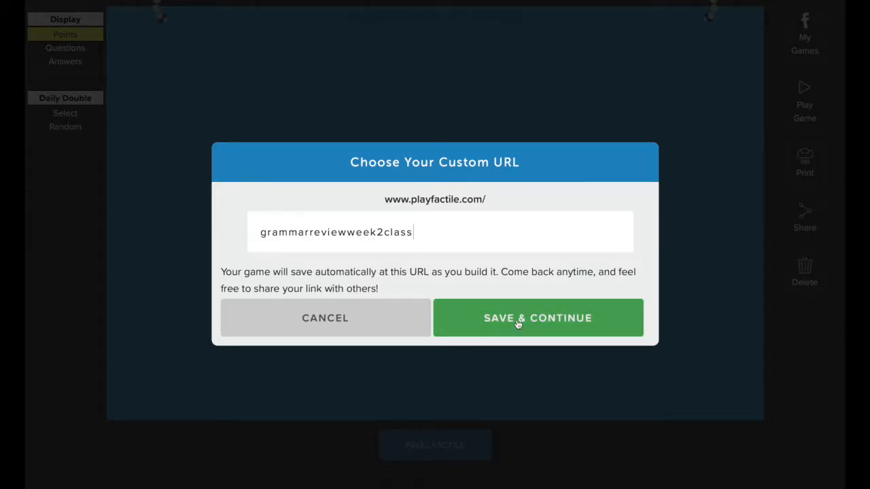
pyautogui.click(520, 318)
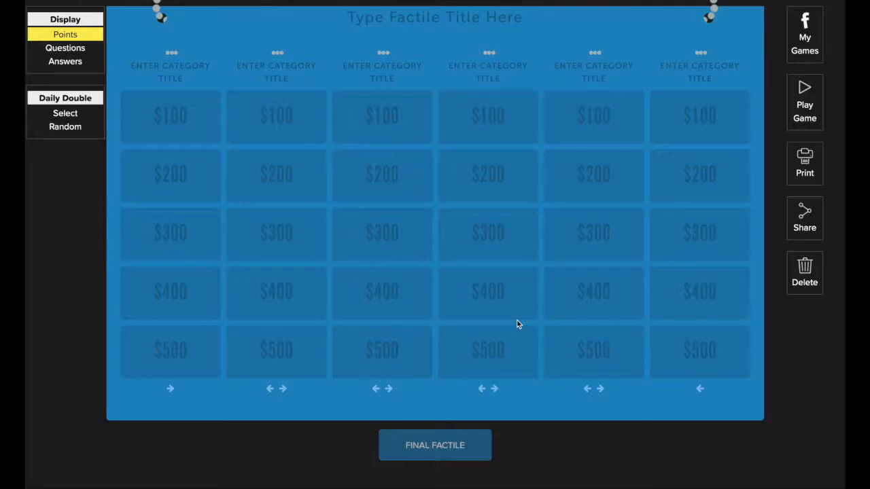
pyautogui.moveTo(431, 38)
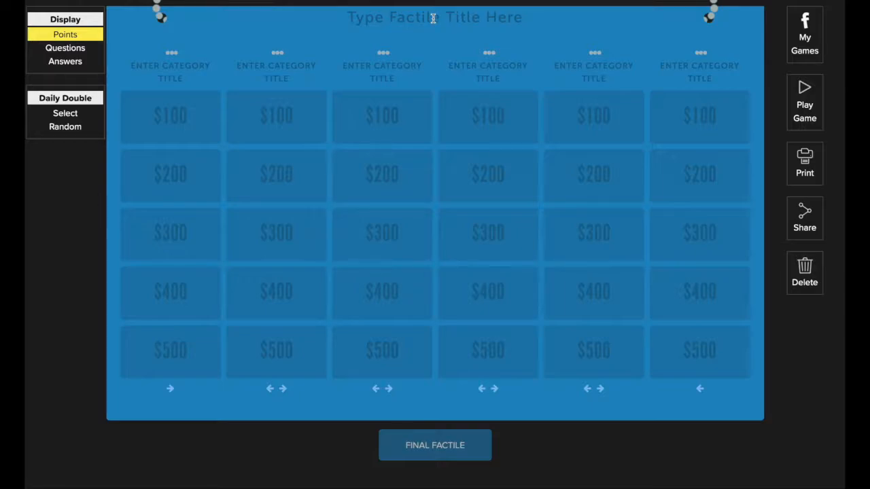
# Title the new board 'Grammar Review Week 2'
pyautogui.write('Grammar Rev')
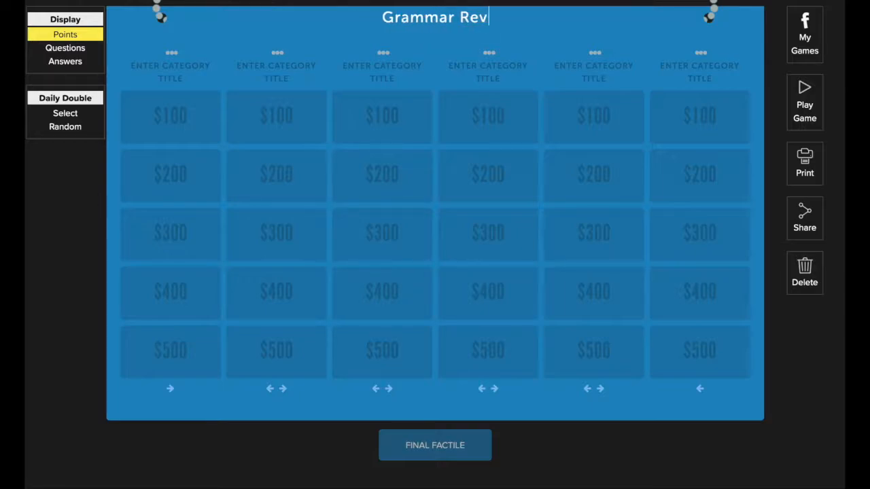
pyautogui.write('iew Week 2')
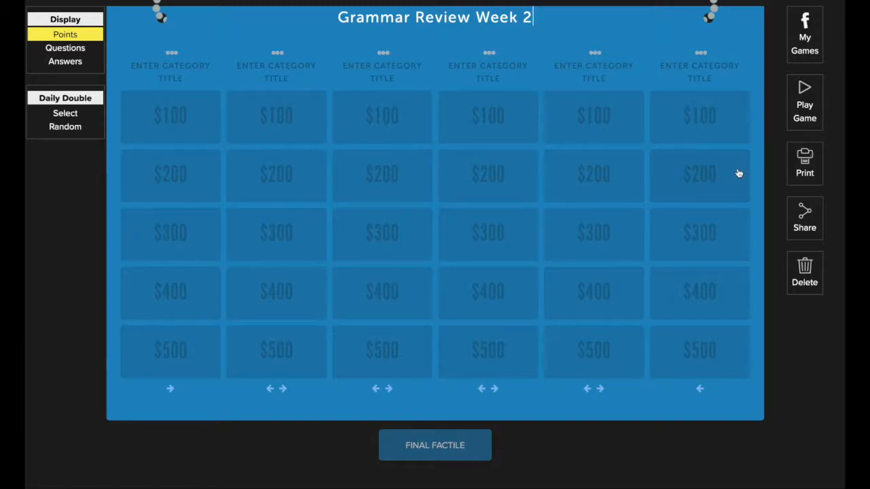
pyautogui.moveTo(604, 131)
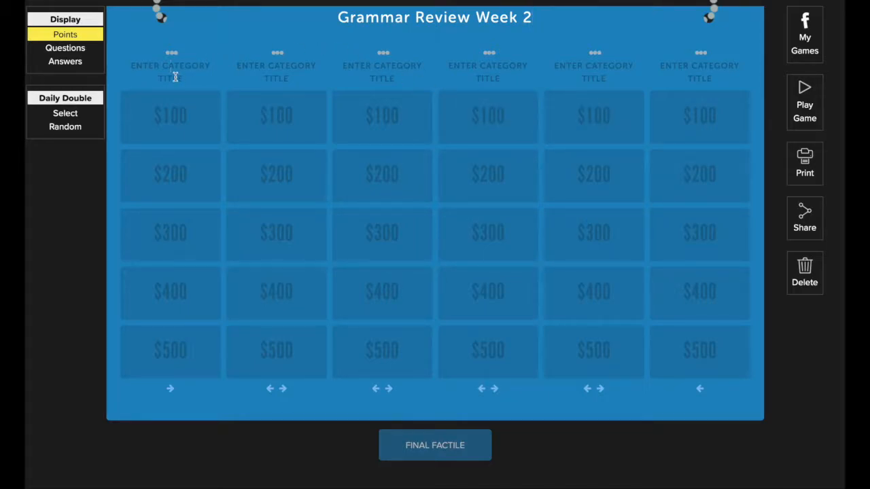
# Name the first two categories COMPARATIVE FORMS and SUPERLATIVE FORMS
pyautogui.write('COMPARATIVE FORMS')
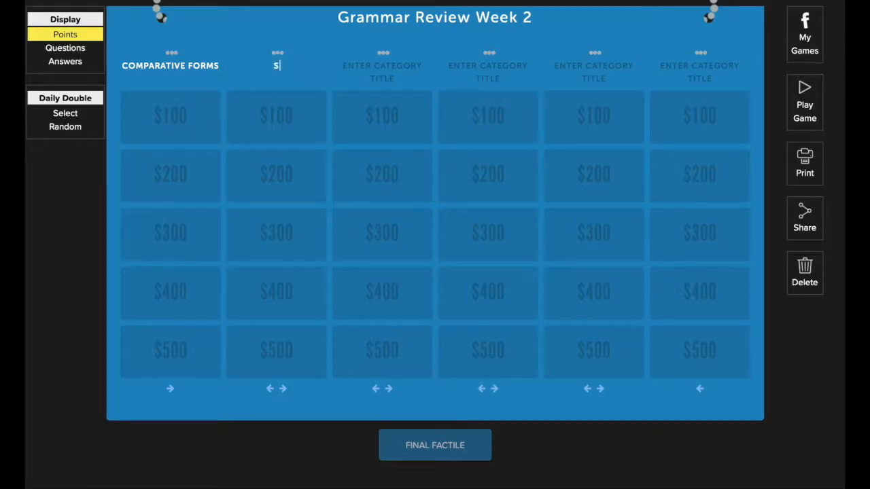
pyautogui.write('UPERLAT')
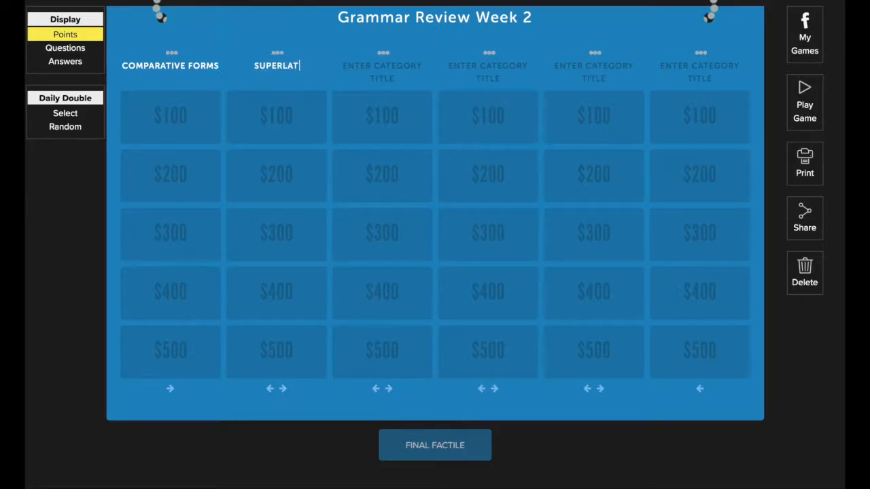
pyautogui.write('IVE FORMS')
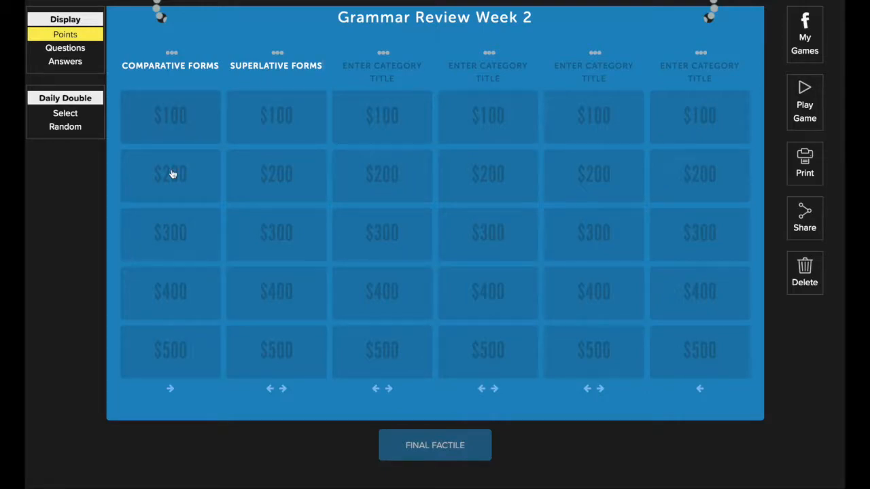
# Enter the Comparative Forms 100 question 'Store A is (expensive) Store B.' and begin its answer
pyautogui.click(170, 116)
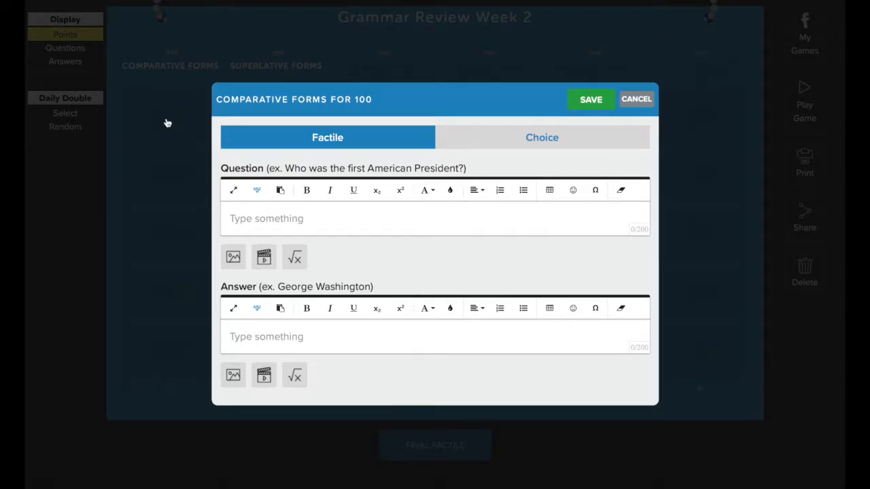
pyautogui.moveTo(562, 152)
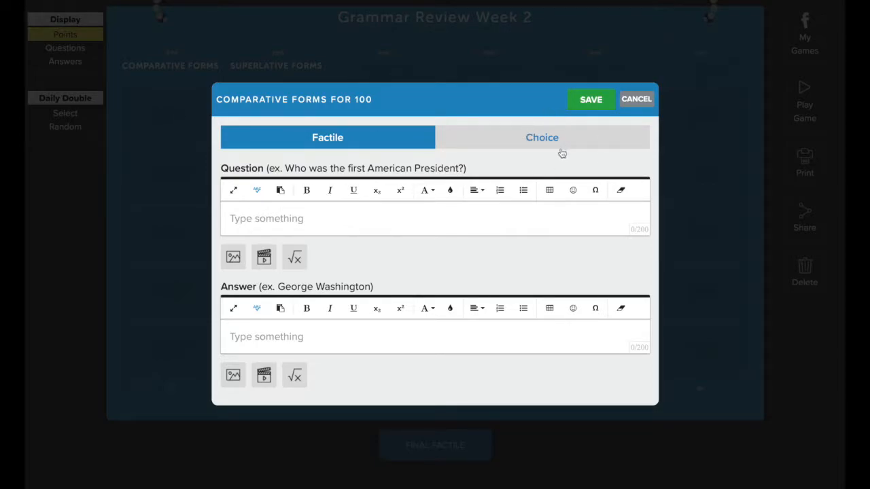
pyautogui.moveTo(515, 174)
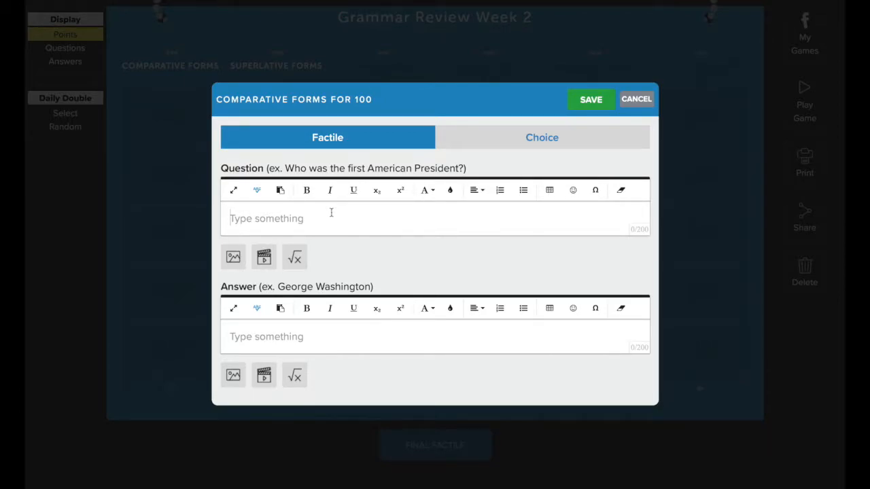
pyautogui.moveTo(410, 190)
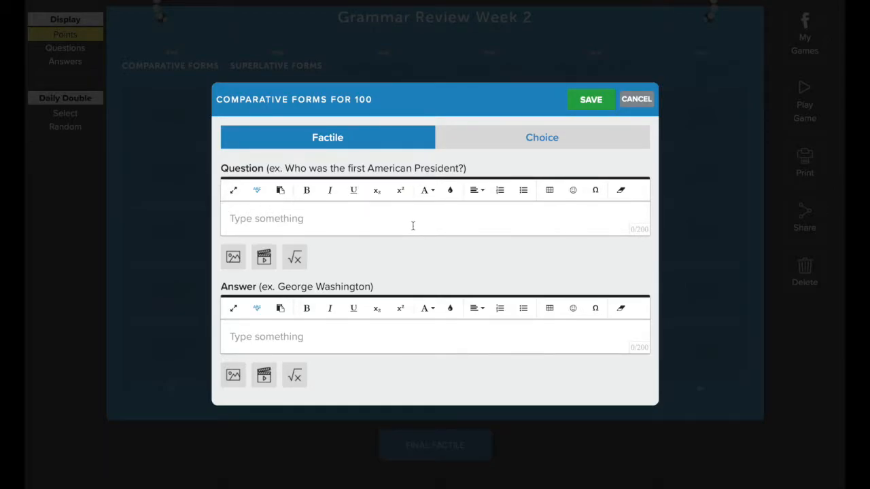
pyautogui.write('Store A is')
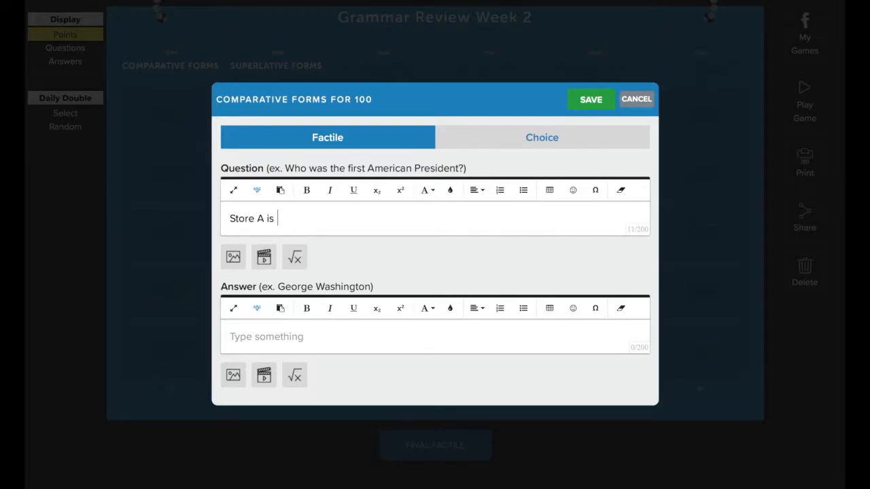
pyautogui.write('(expensi')
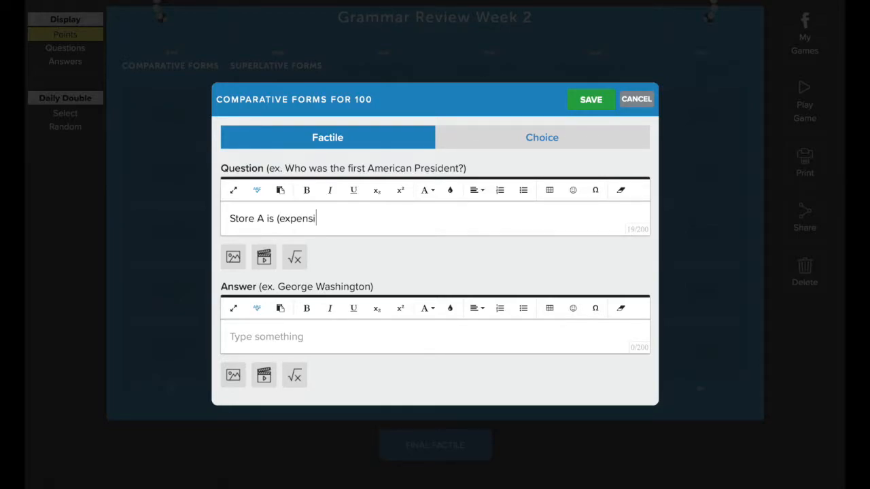
pyautogui.write('ve)')
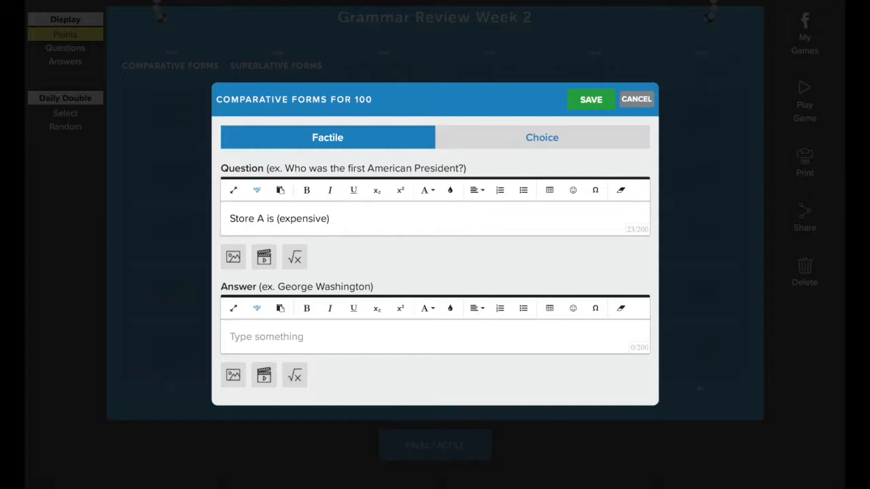
pyautogui.write('tore B.')
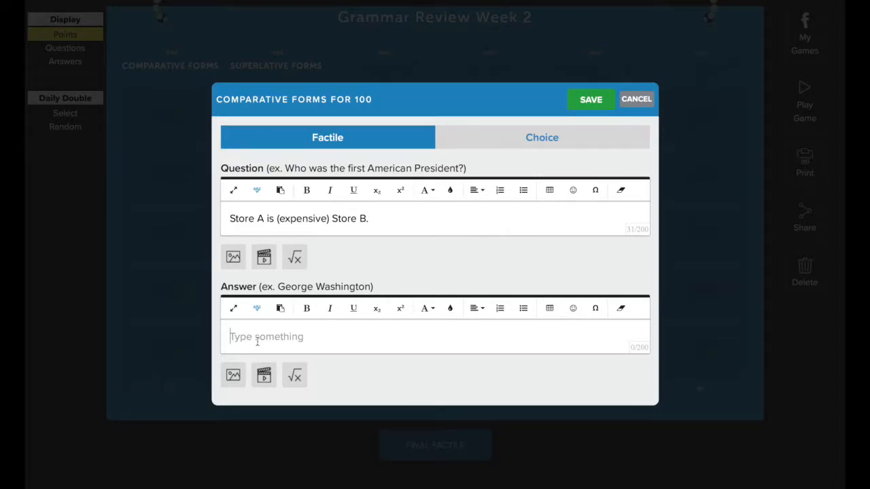
pyautogui.write('more ep')
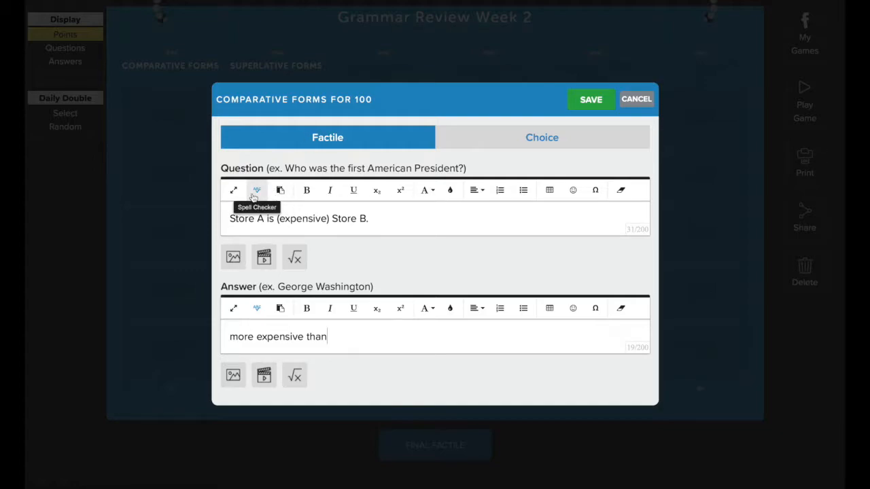
pyautogui.moveTo(280, 190)
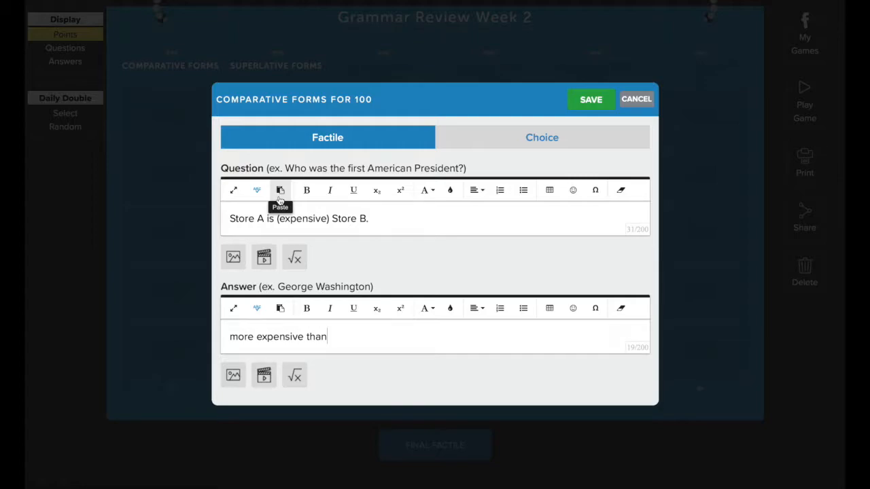
pyautogui.moveTo(307, 190)
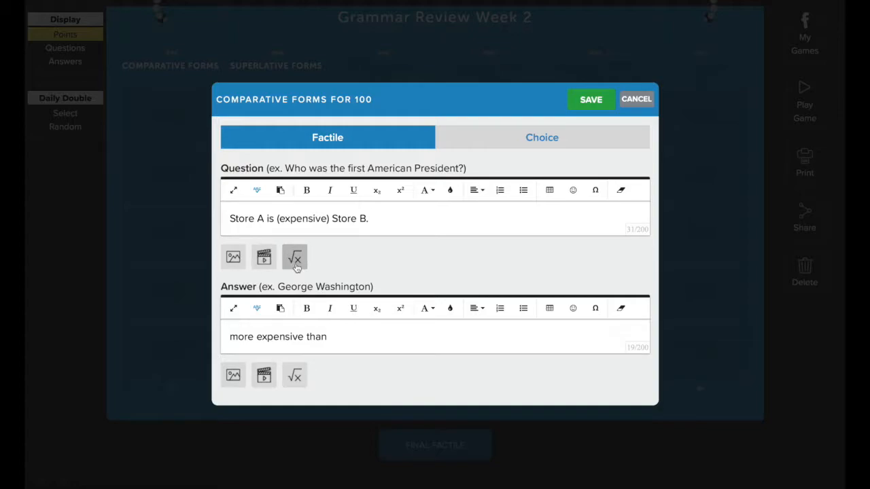
pyautogui.moveTo(325, 269)
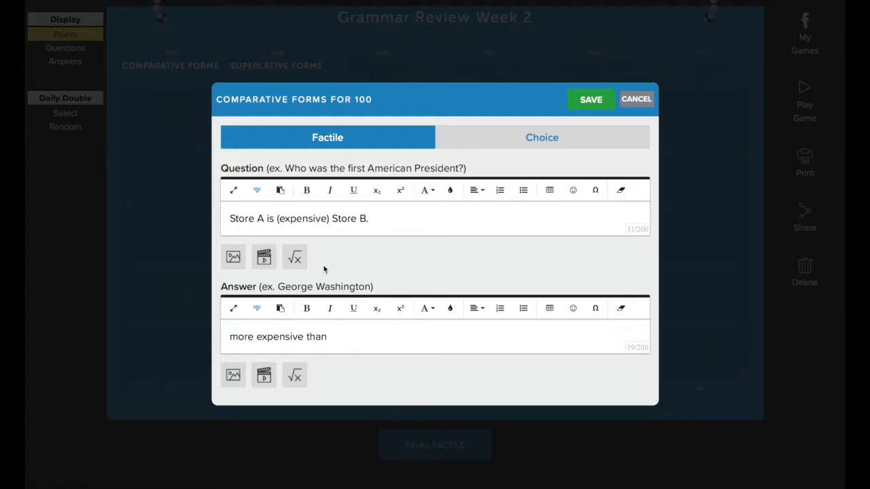
pyautogui.moveTo(582, 100)
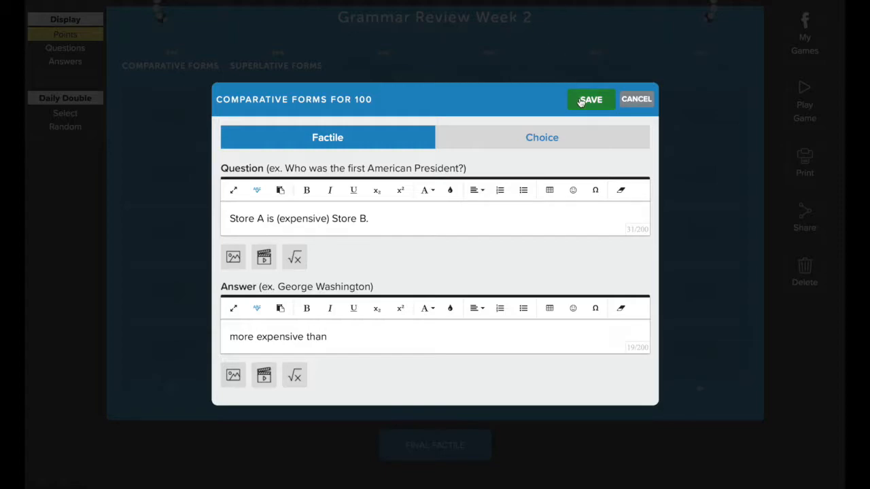
# Save the Comparative Forms 100 clue and return to the board
pyautogui.click(590, 99)
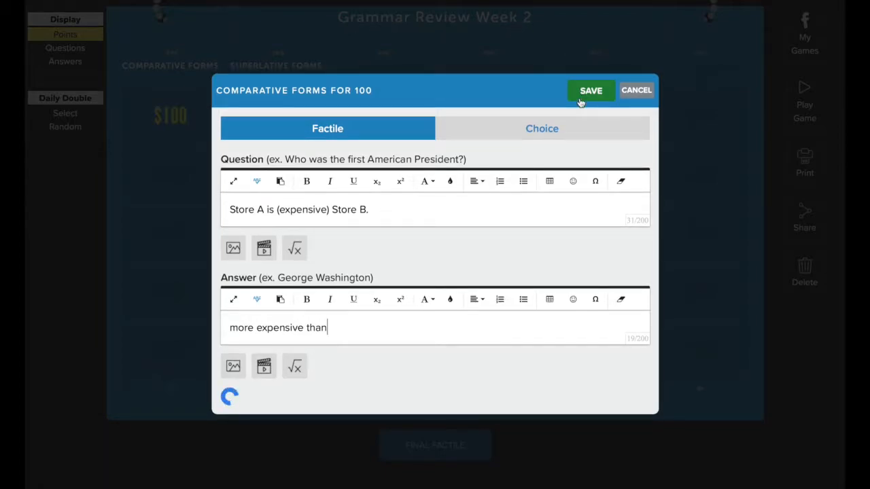
pyautogui.click(590, 89)
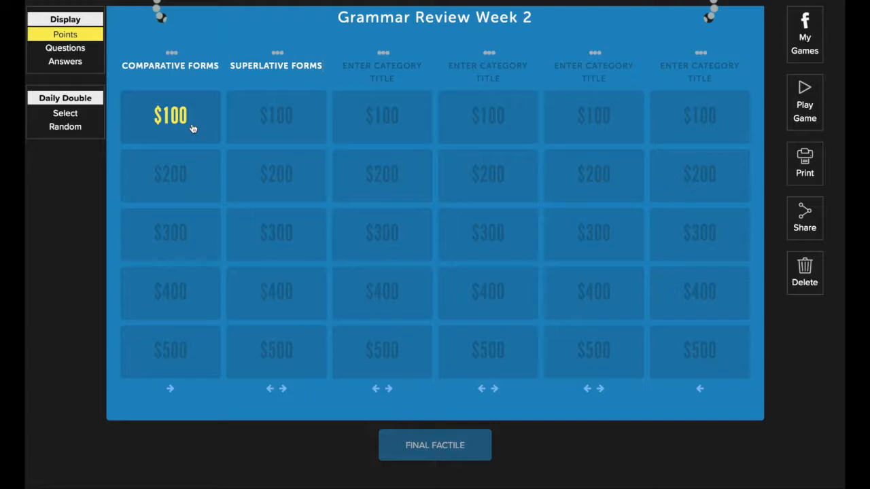
pyautogui.moveTo(180, 122)
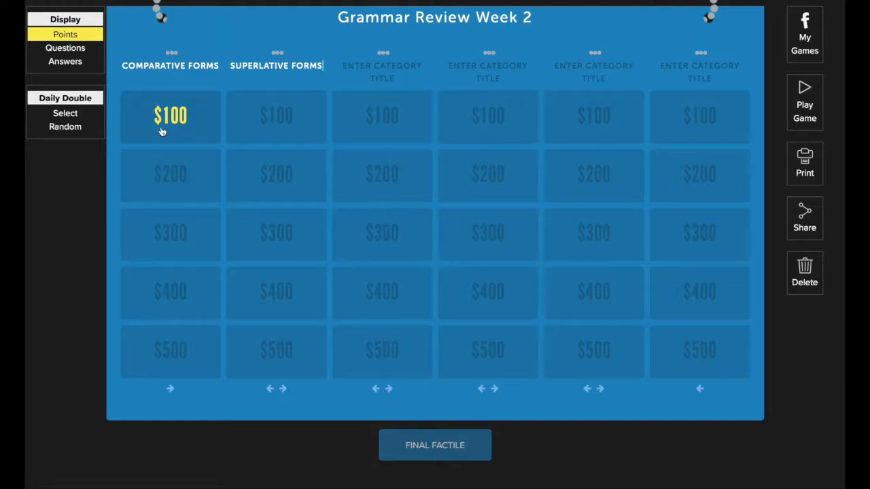
pyautogui.moveTo(171, 250)
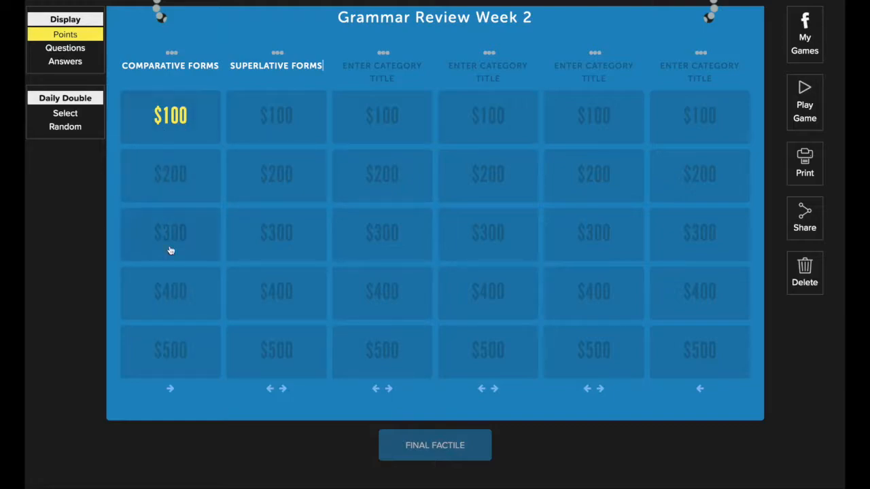
pyautogui.moveTo(177, 342)
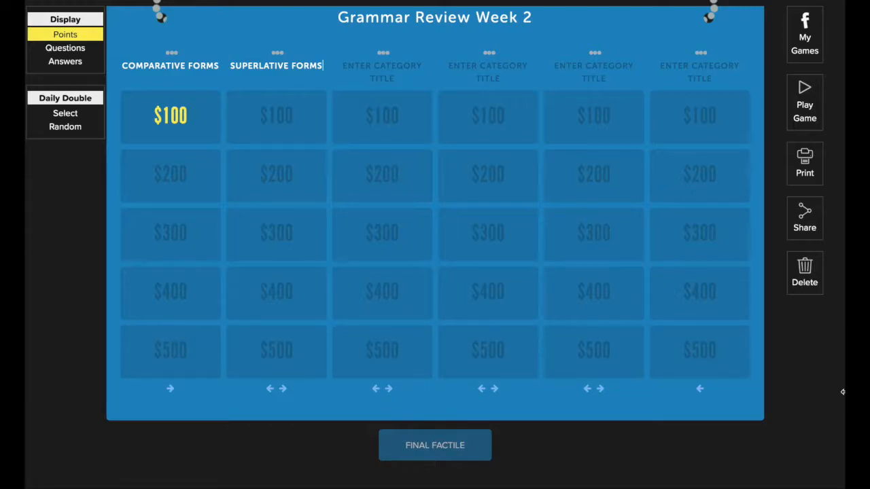
pyautogui.moveTo(546, 140)
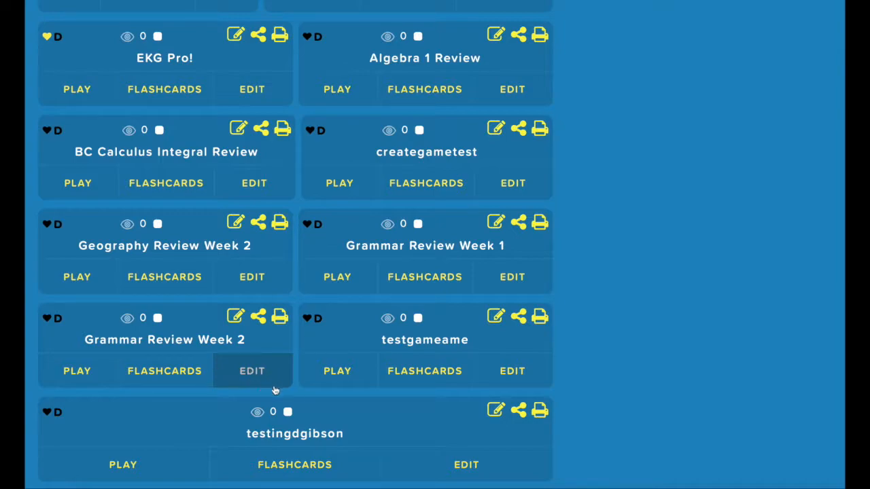
pyautogui.moveTo(265, 381)
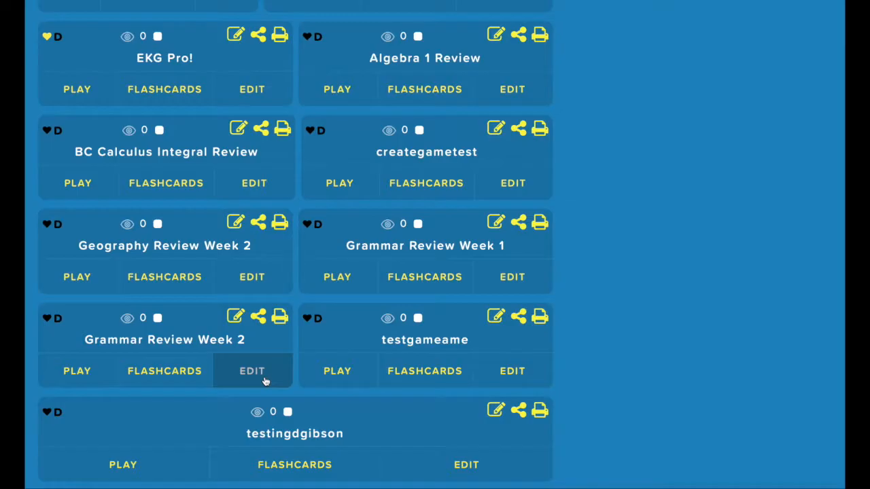
# Reopen Grammar Review Week 2 for editing from the saved games list
pyautogui.click(253, 371)
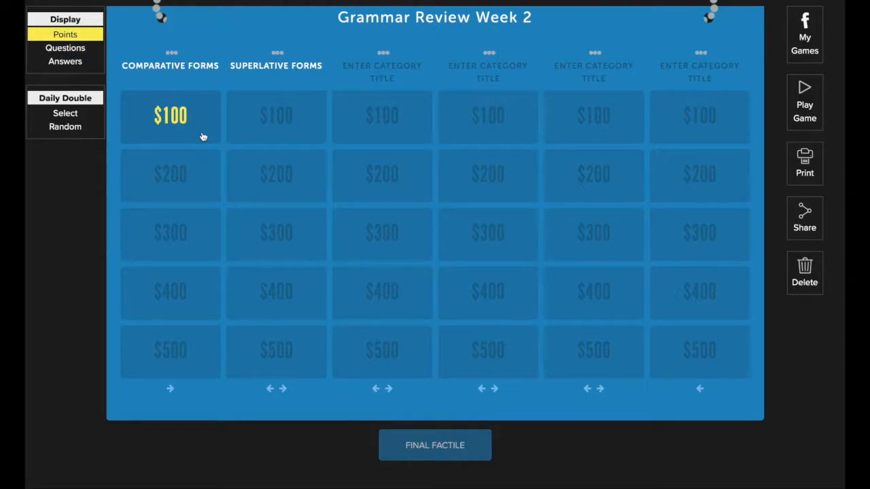
pyautogui.moveTo(207, 168)
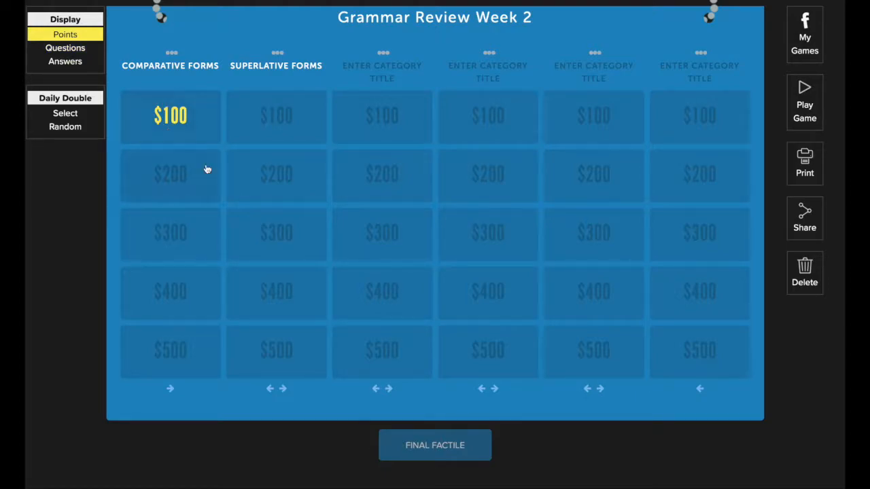
pyautogui.moveTo(74, 51)
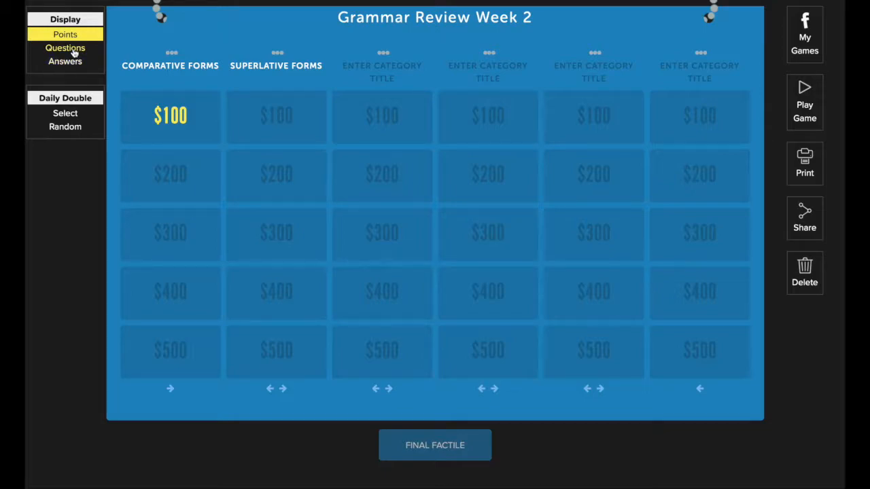
# Preview the board's questions then answers, confirming 'more expensive than', and move to Superlative Forms 100
pyautogui.click(65, 48)
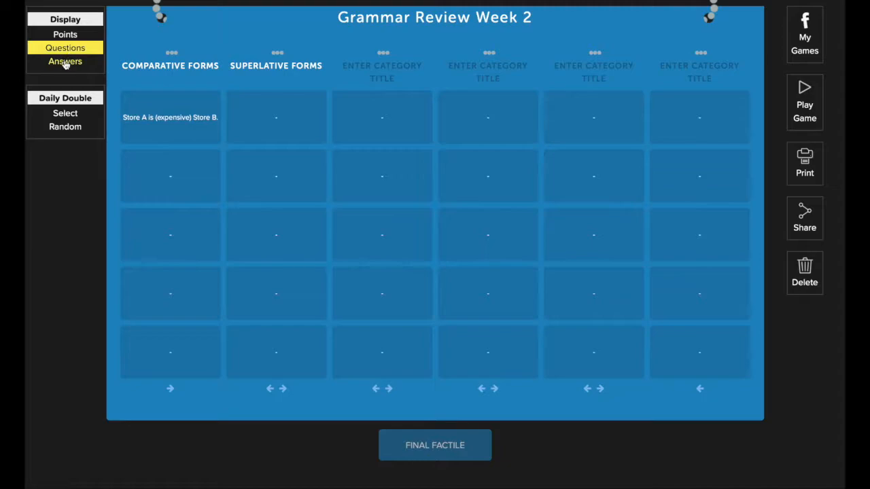
pyautogui.click(65, 63)
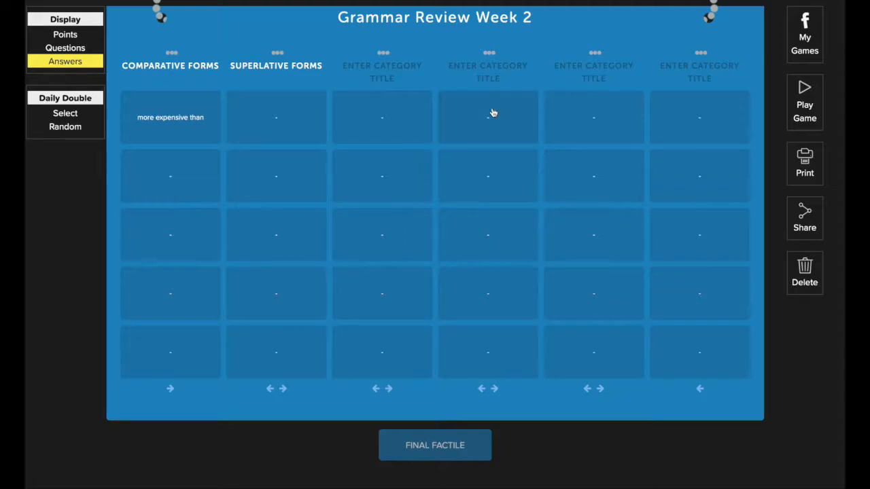
pyautogui.moveTo(257, 130)
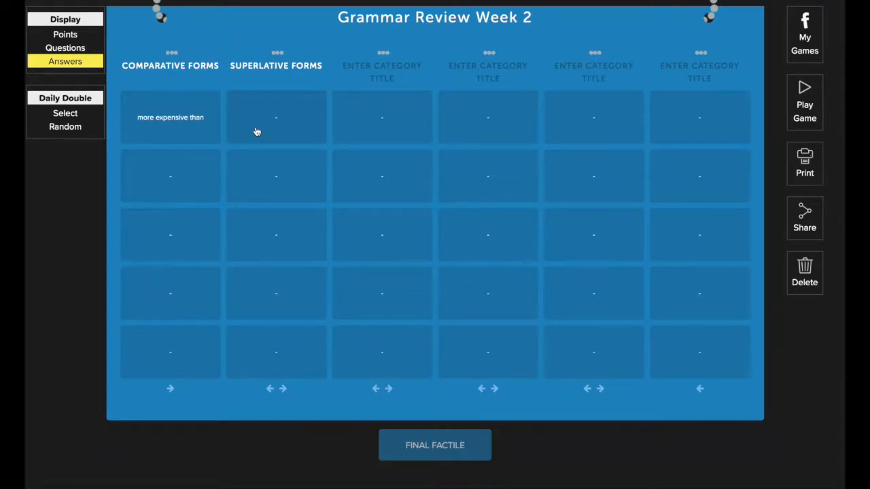
pyautogui.click(276, 117)
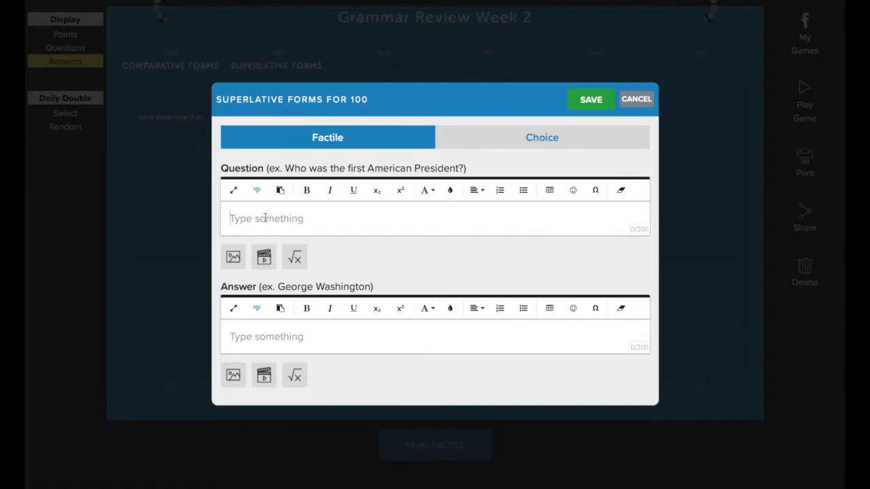
# Give Superlative Forms 100 the question 'The boy is (tall) in the class.' with answer 'tallest' and save it
pyautogui.write('The bo')
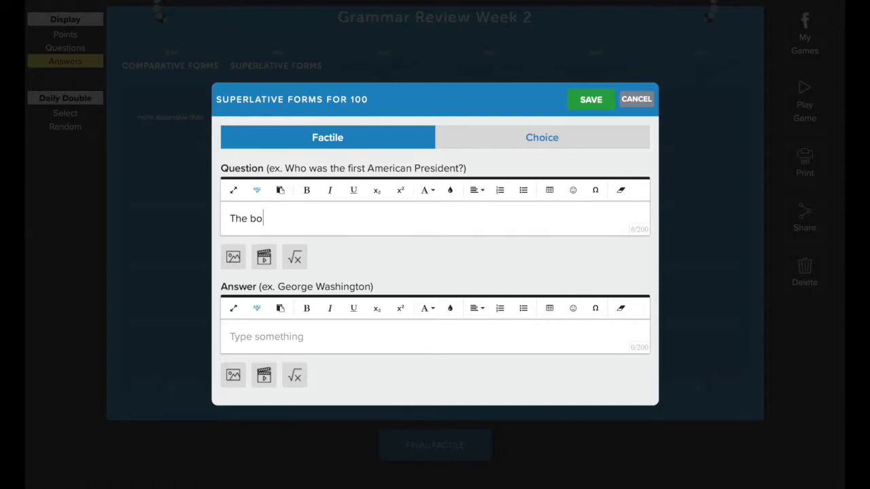
pyautogui.write('y is (tall(')
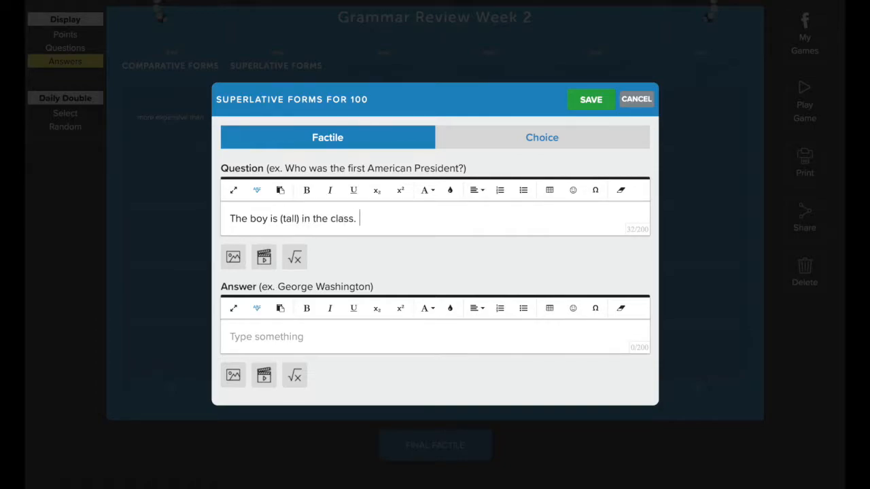
pyautogui.write('tallest')
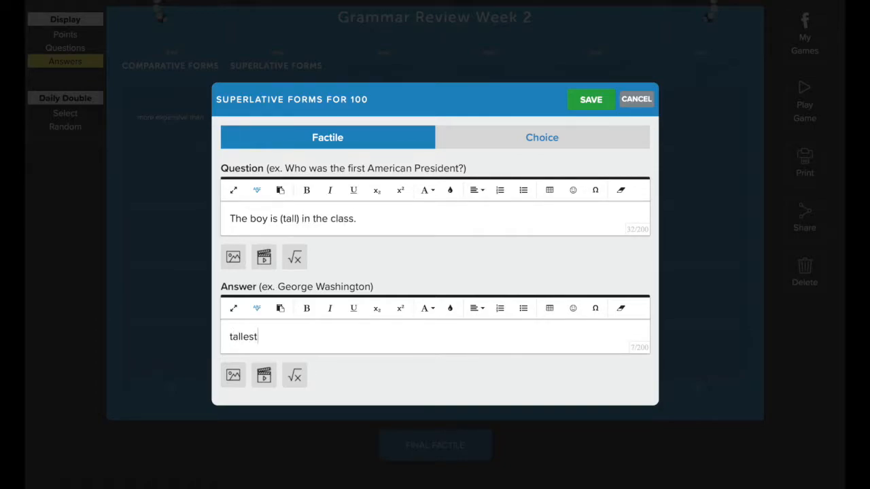
pyautogui.moveTo(590, 106)
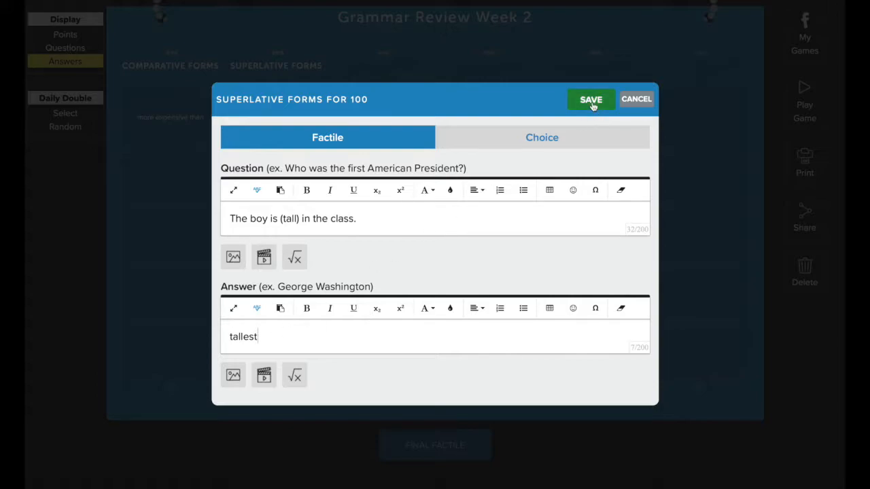
pyautogui.click(590, 98)
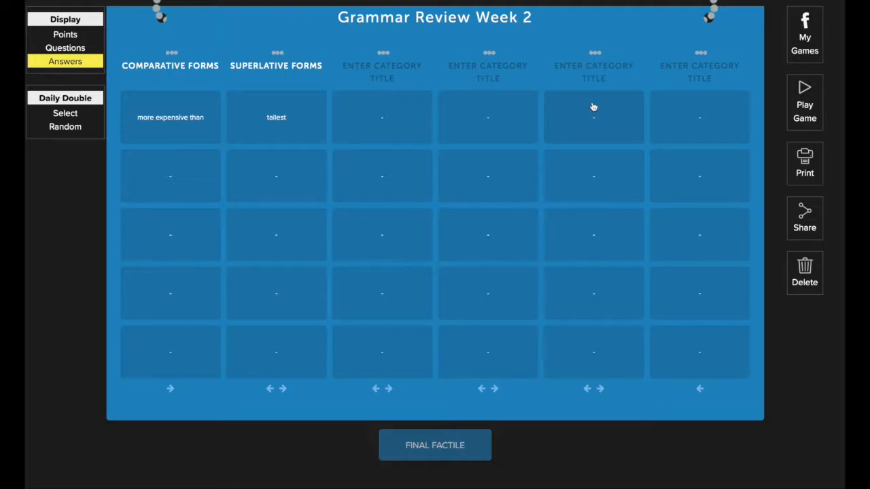
pyautogui.moveTo(267, 378)
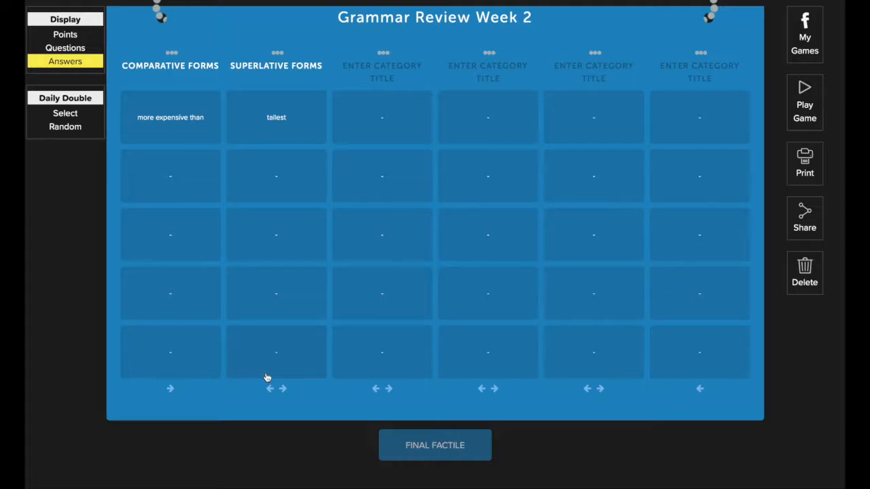
pyautogui.moveTo(216, 359)
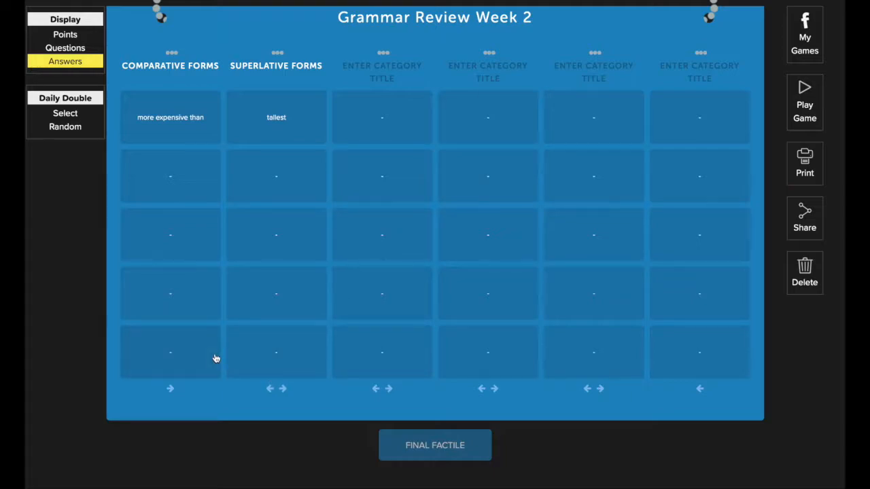
pyautogui.moveTo(163, 338)
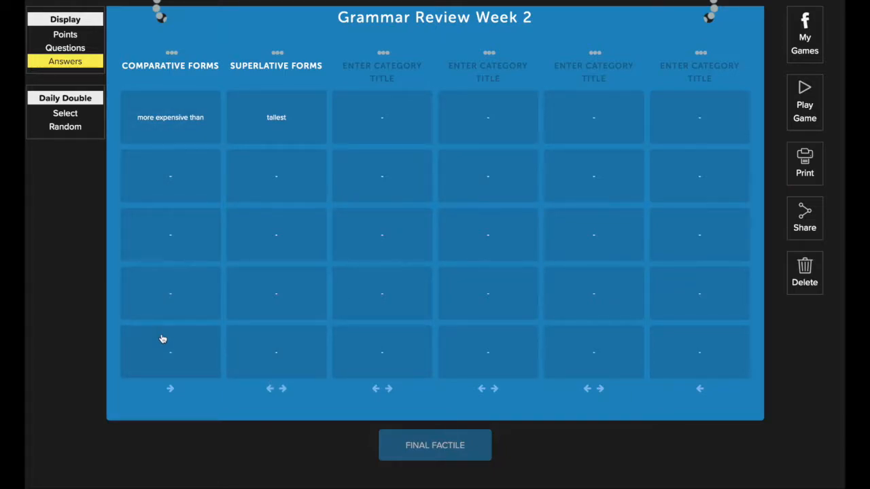
pyautogui.moveTo(183, 370)
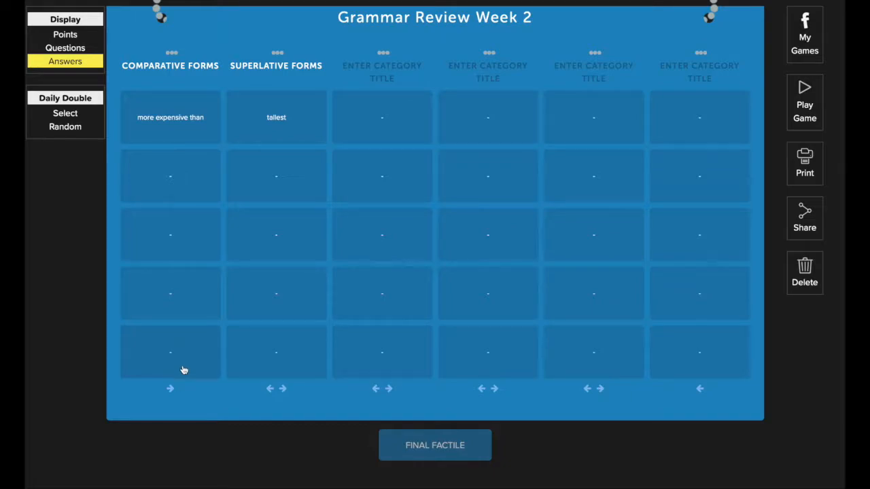
pyautogui.moveTo(174, 402)
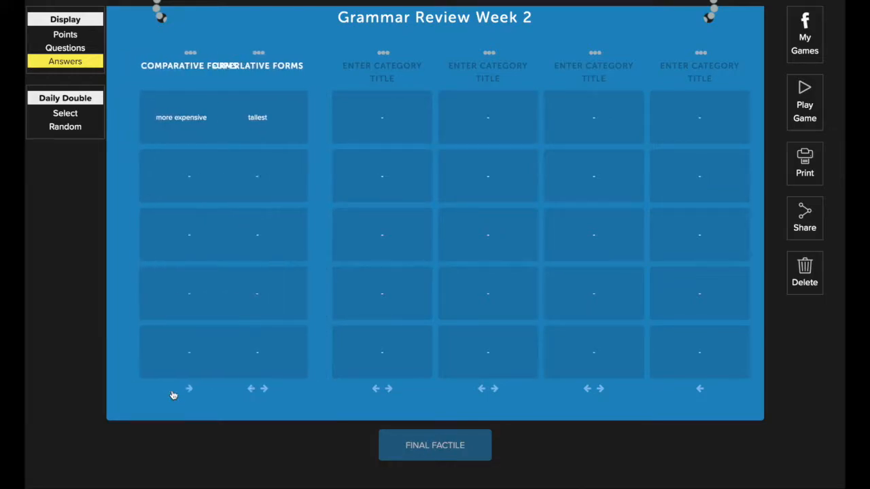
# Move Comparative Forms one column right so Superlative Forms comes first
pyautogui.click(189, 389)
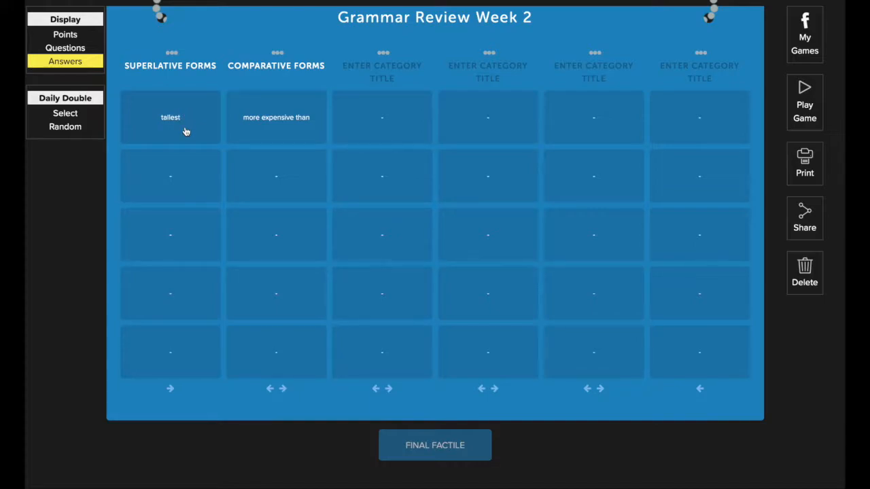
pyautogui.moveTo(253, 143)
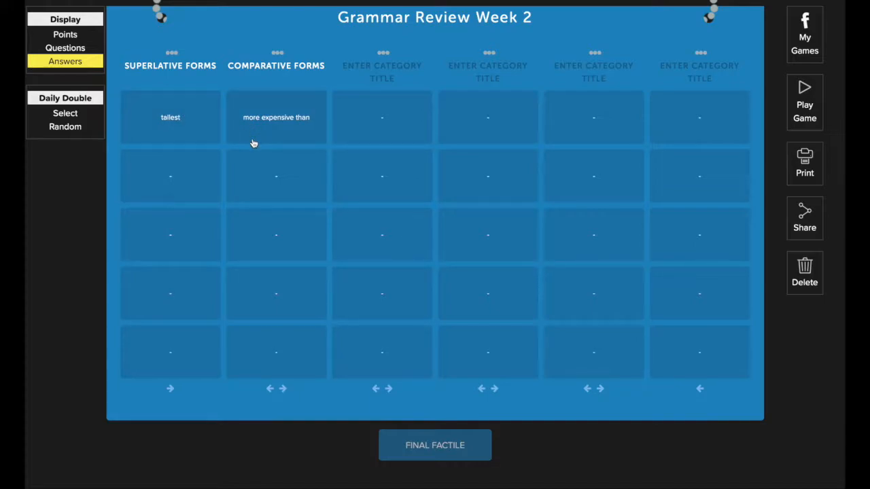
pyautogui.moveTo(272, 228)
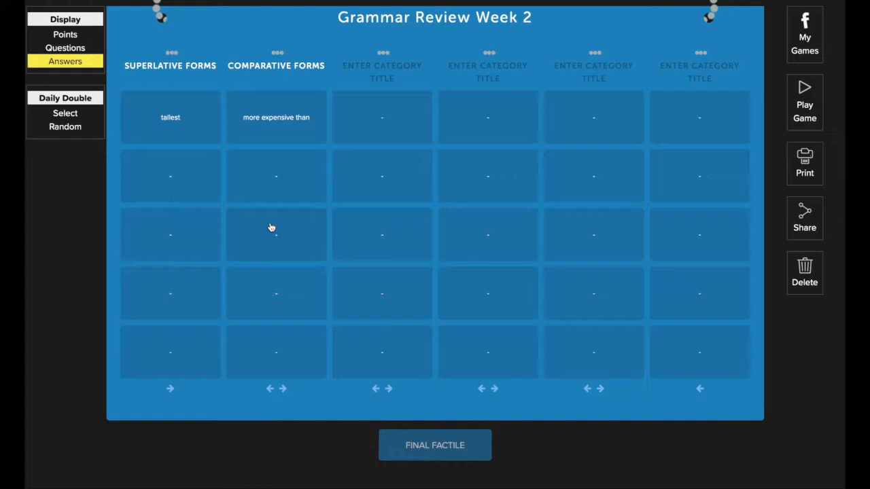
pyautogui.moveTo(418, 171)
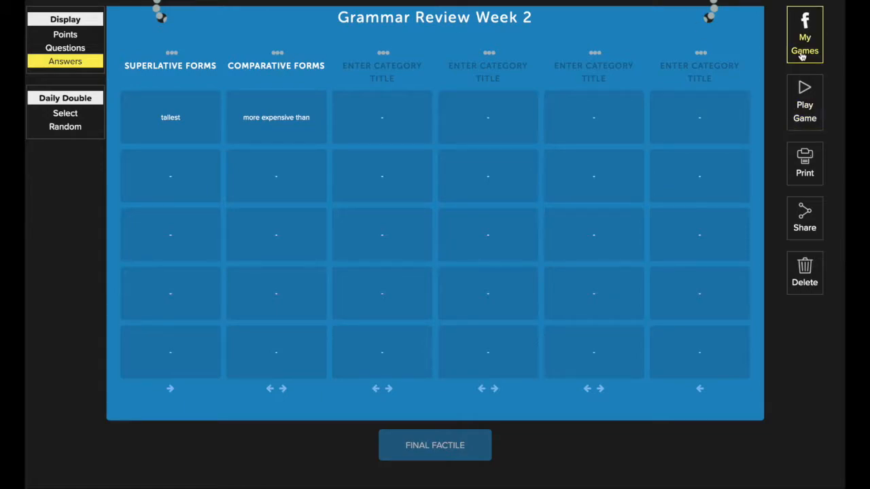
# From My Games (All Games), open Grammar Review Week 1 for editing
pyautogui.click(805, 40)
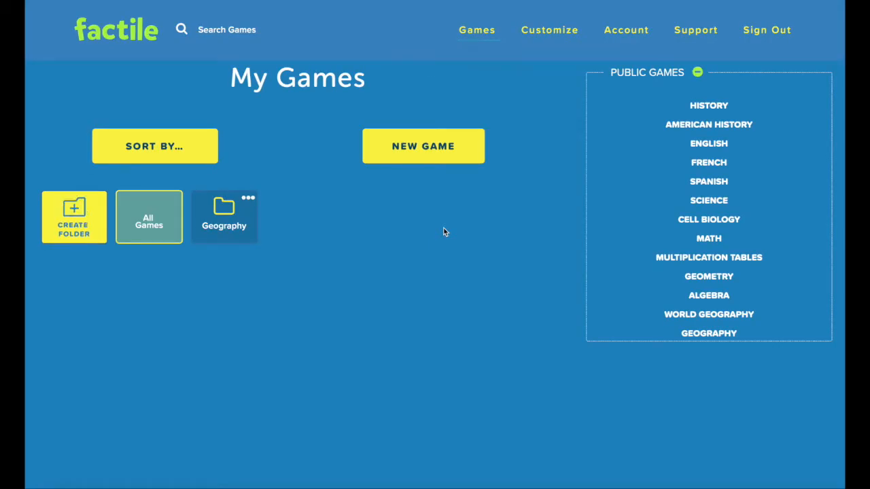
pyautogui.click(150, 216)
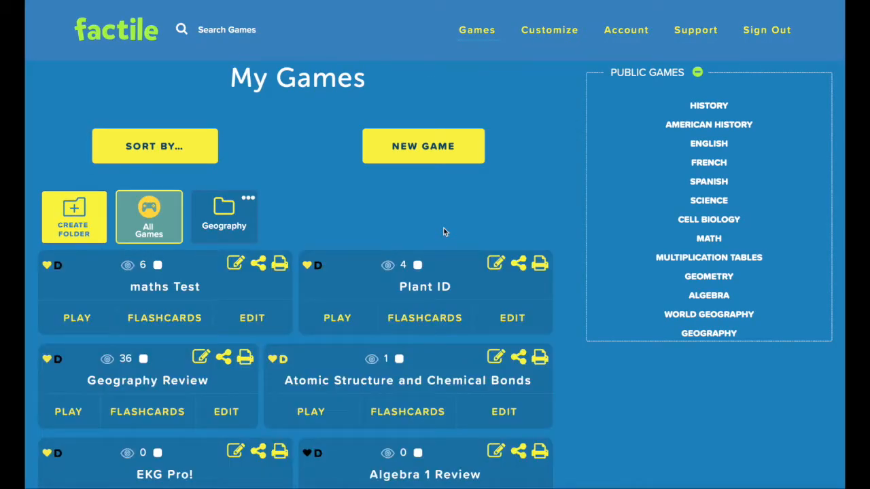
pyautogui.scroll(-3)
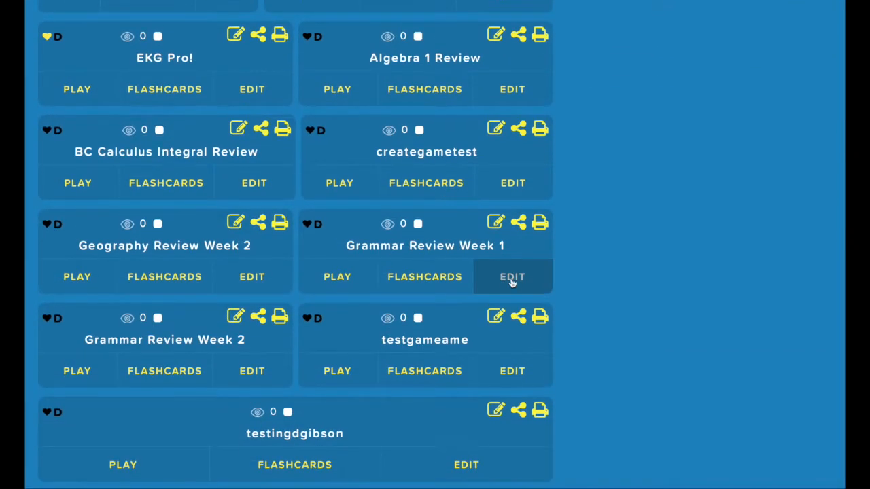
pyautogui.click(511, 277)
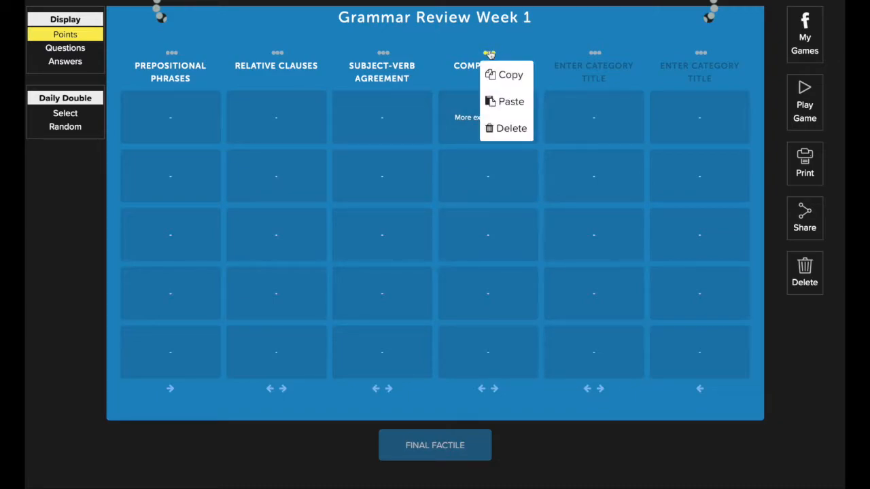
pyautogui.moveTo(503, 101)
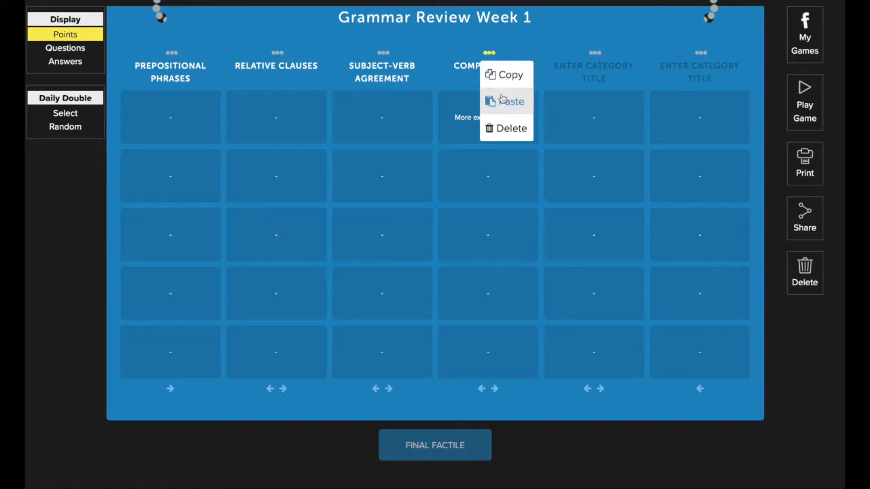
# Paste the copied Comparative Forms category over the Comparatives column and confirm the overwrite
pyautogui.click(512, 101)
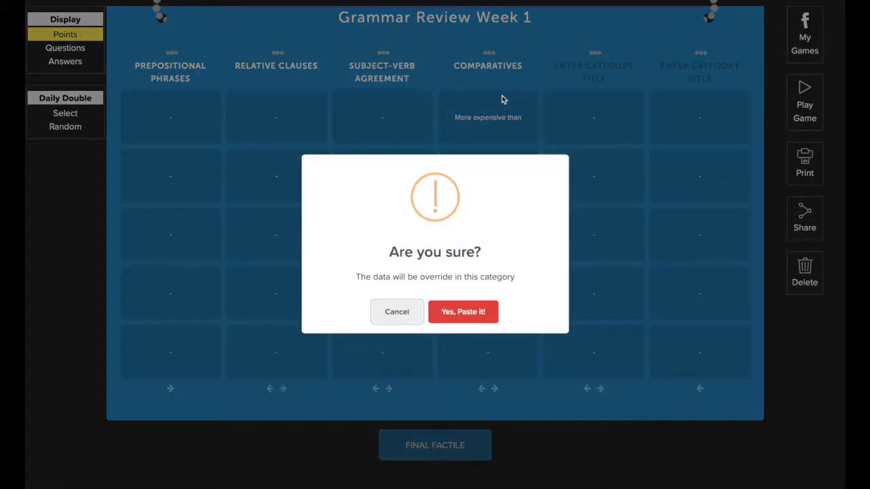
pyautogui.moveTo(462, 312)
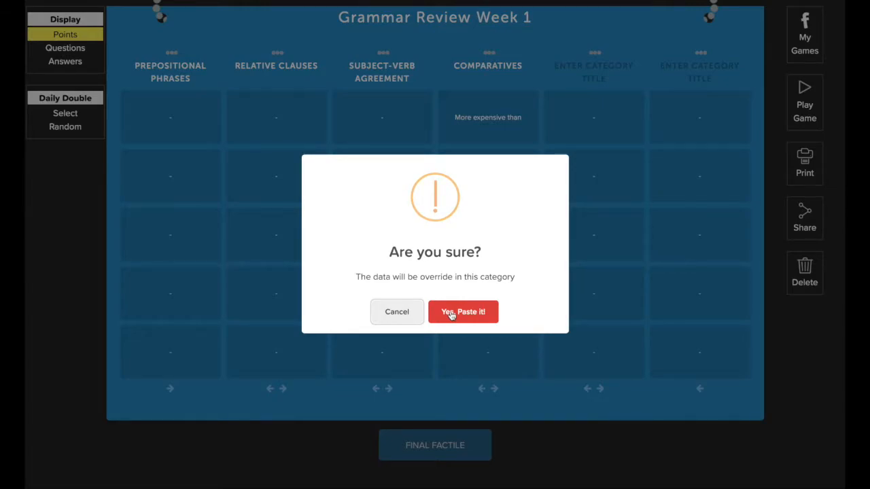
pyautogui.click(463, 312)
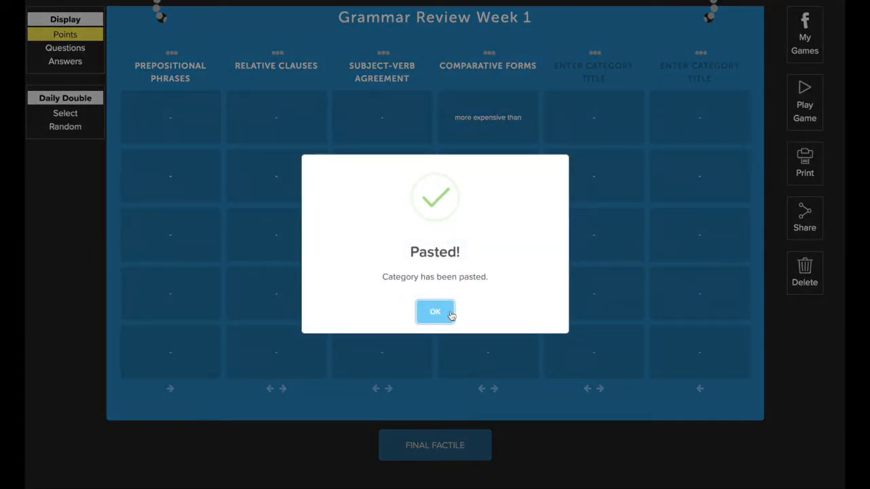
pyautogui.click(435, 312)
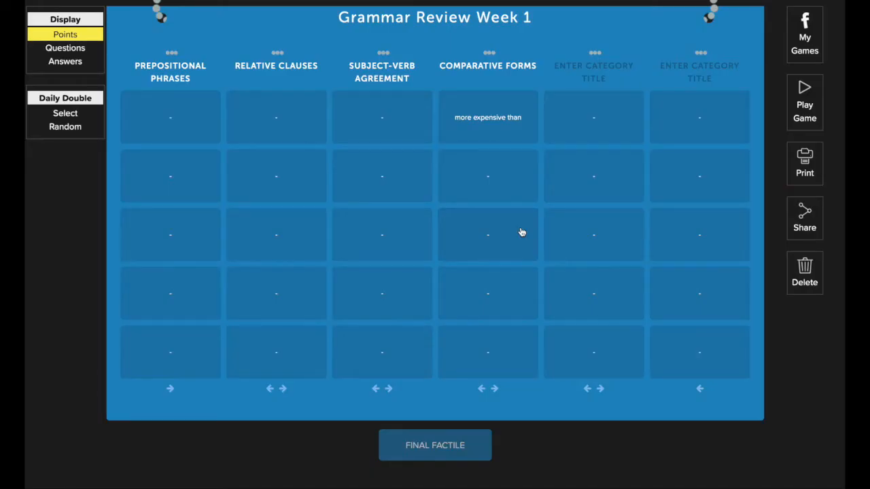